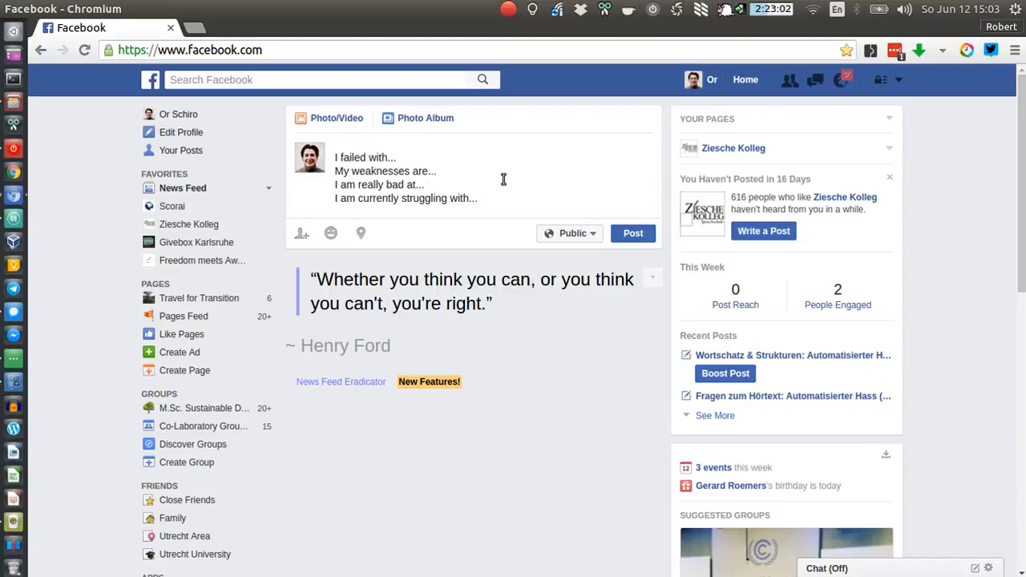
{"action": "left_click", "coordinate": [481, 198]}
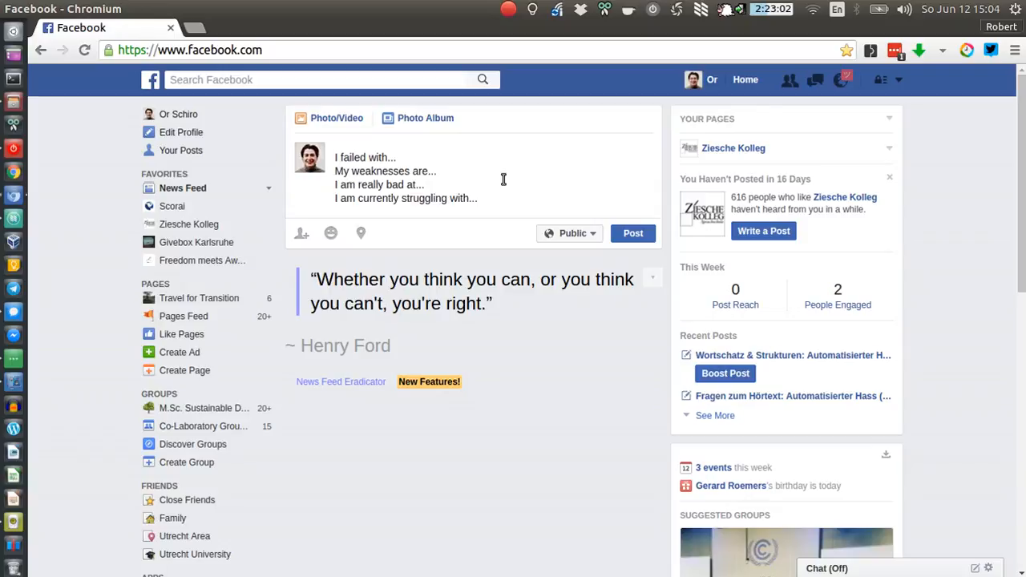
{"action": "left_click", "coordinate": [481, 198]}
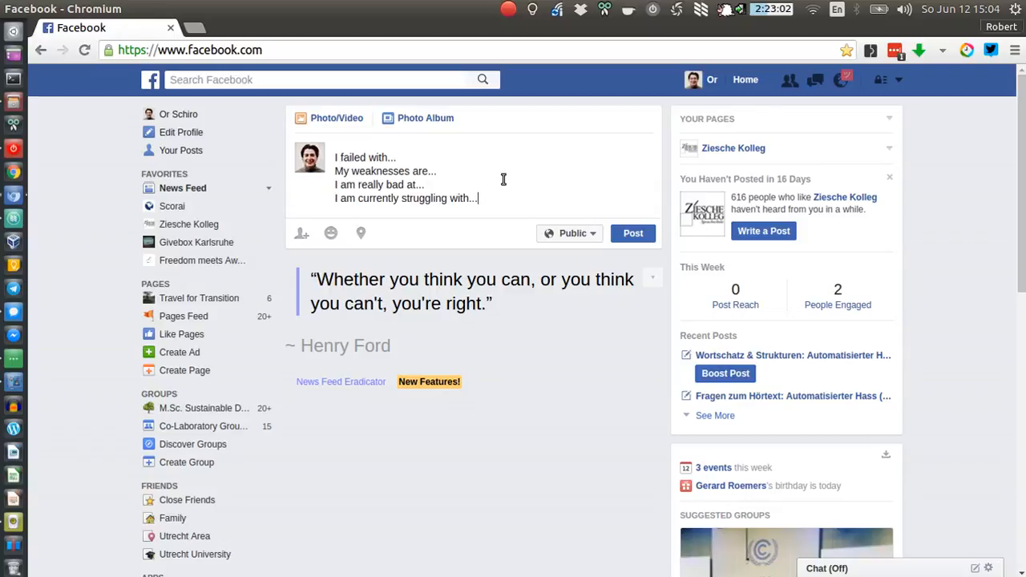